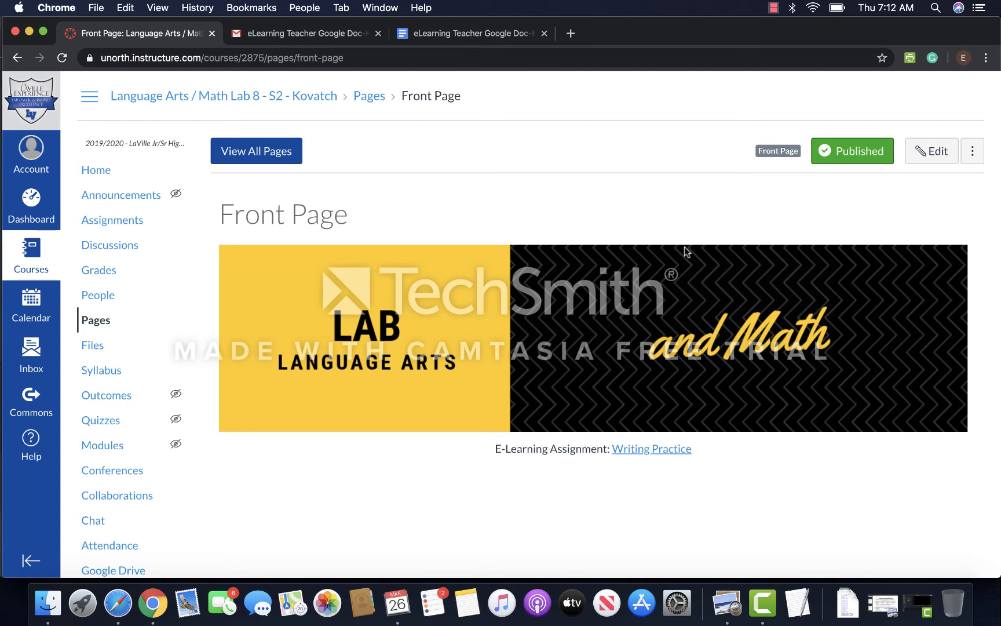
{"action": "mouse_move", "coordinate": [670, 258]}
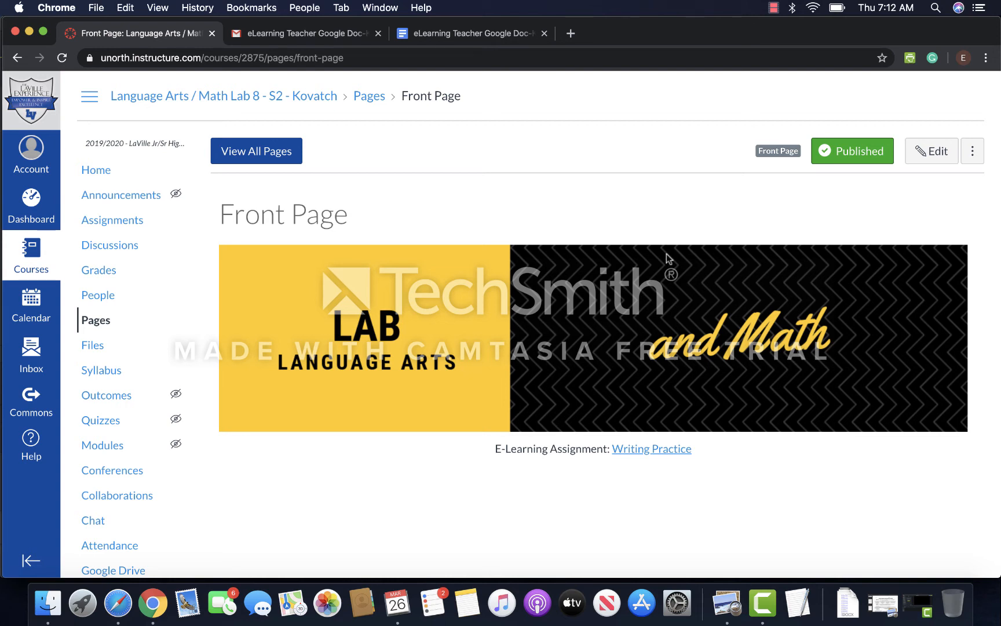
{"action": "mouse_move", "coordinate": [732, 339]}
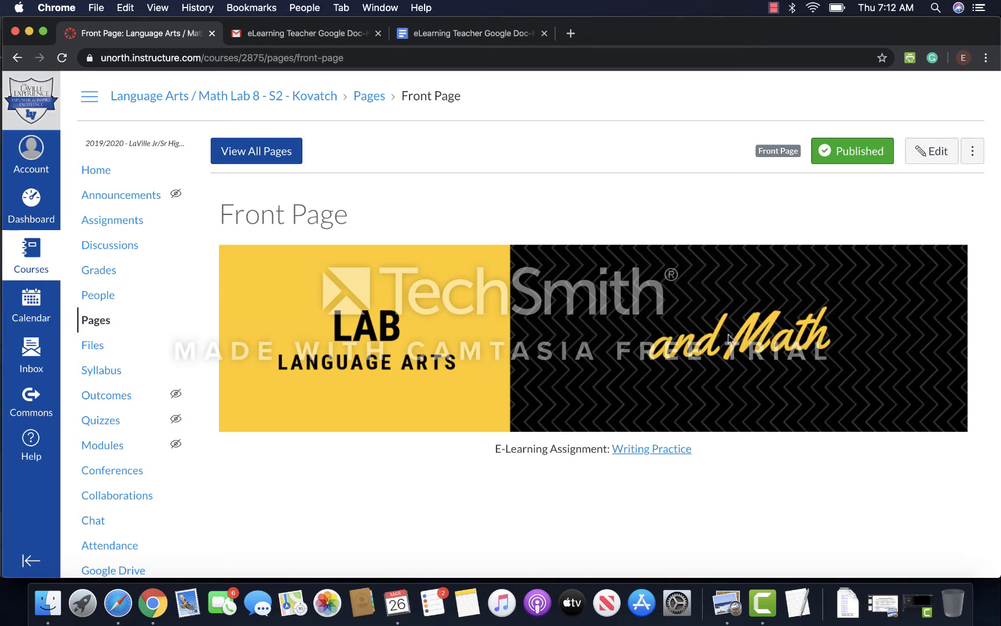
{"action": "mouse_move", "coordinate": [837, 465]}
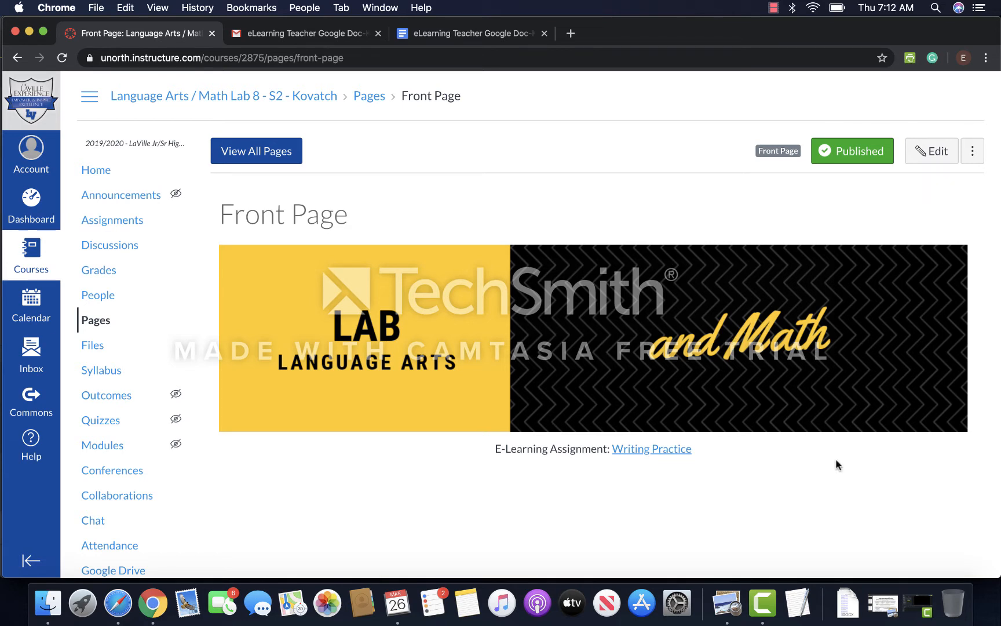
{"action": "mouse_move", "coordinate": [652, 449]}
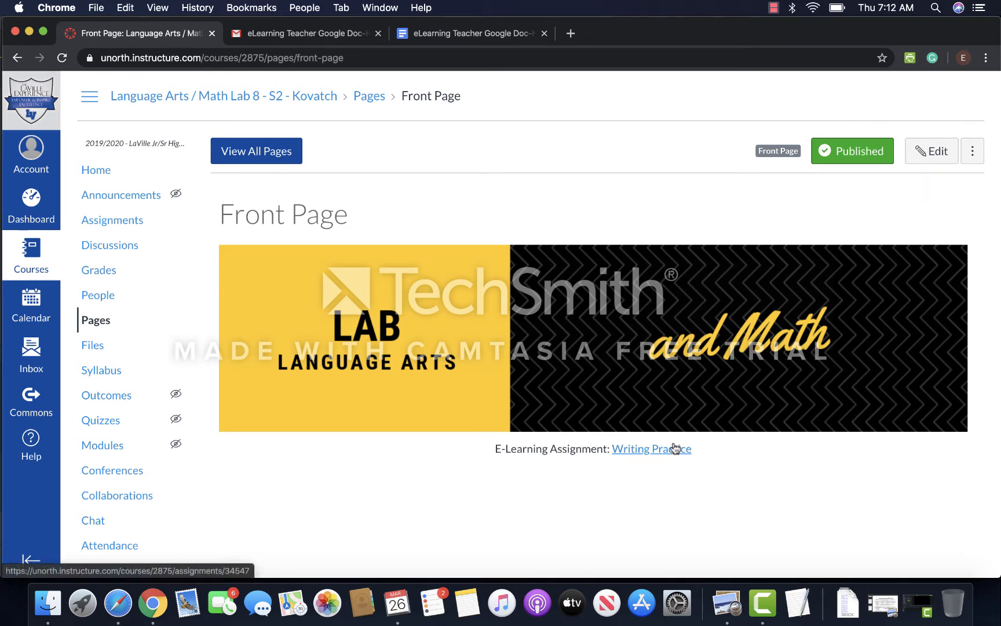
{"action": "mouse_move", "coordinate": [651, 449]}
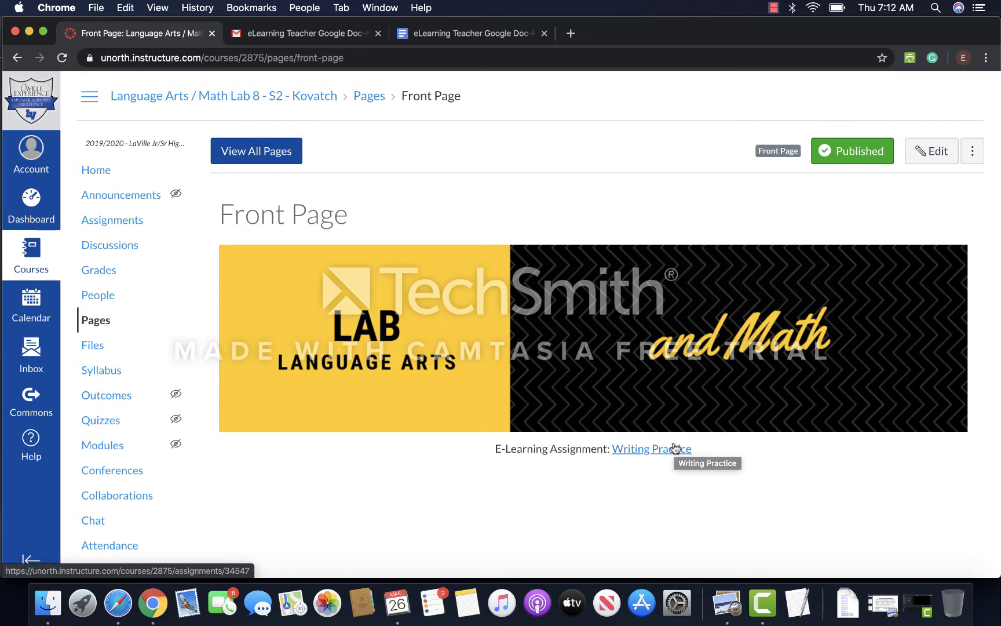
{"action": "mouse_move", "coordinate": [676, 450]}
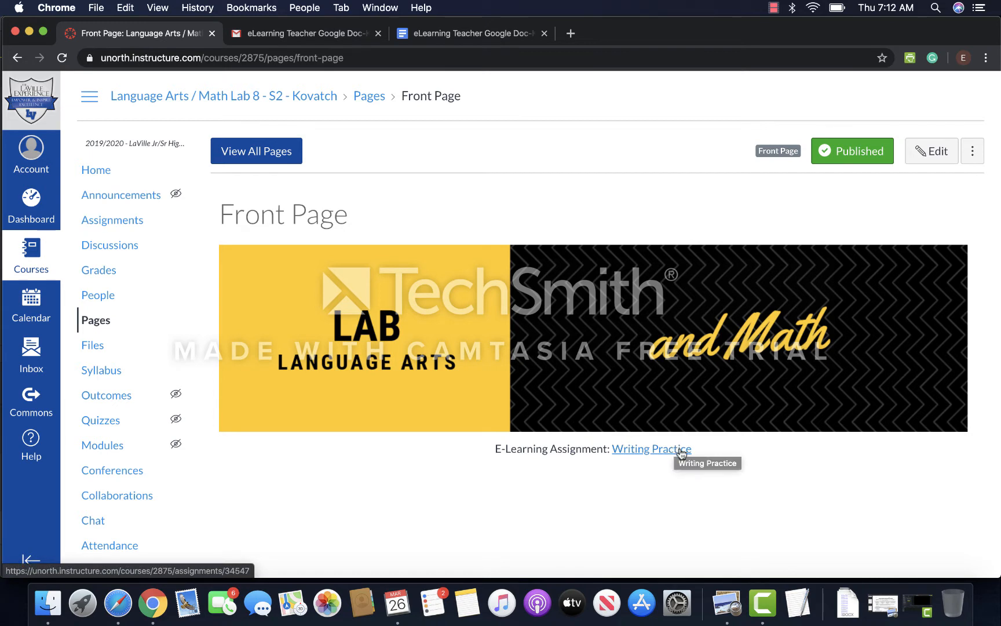
{"action": "mouse_move", "coordinate": [777, 465]}
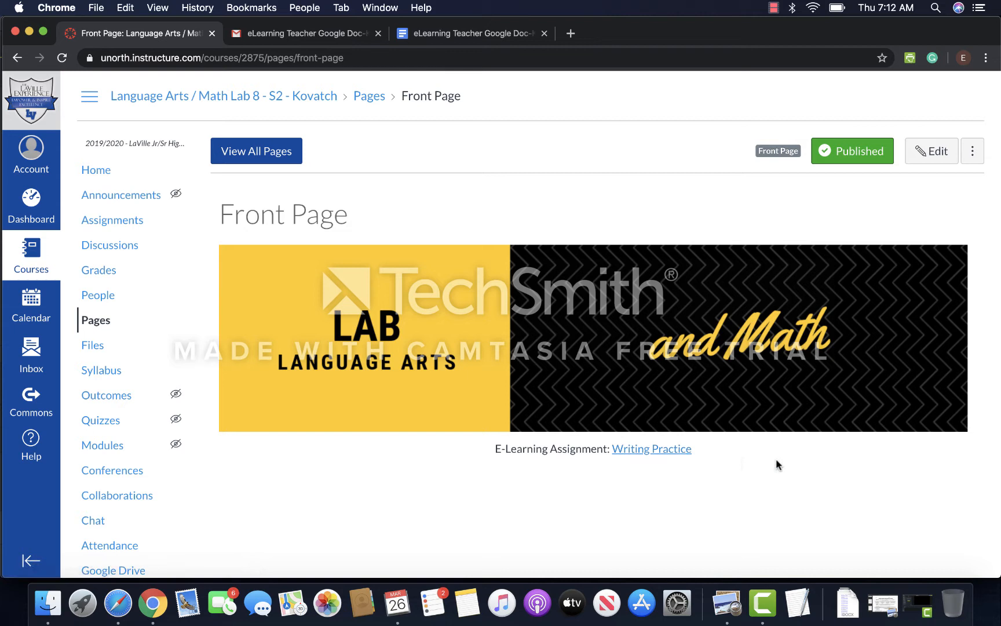
{"action": "mouse_move", "coordinate": [782, 466]}
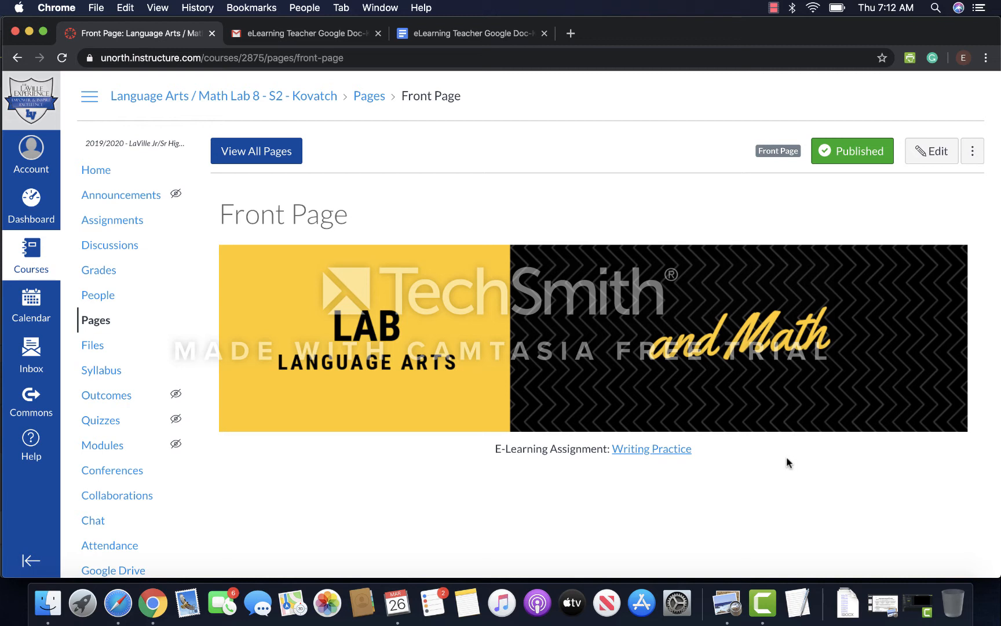
{"action": "mouse_move", "coordinate": [794, 460]}
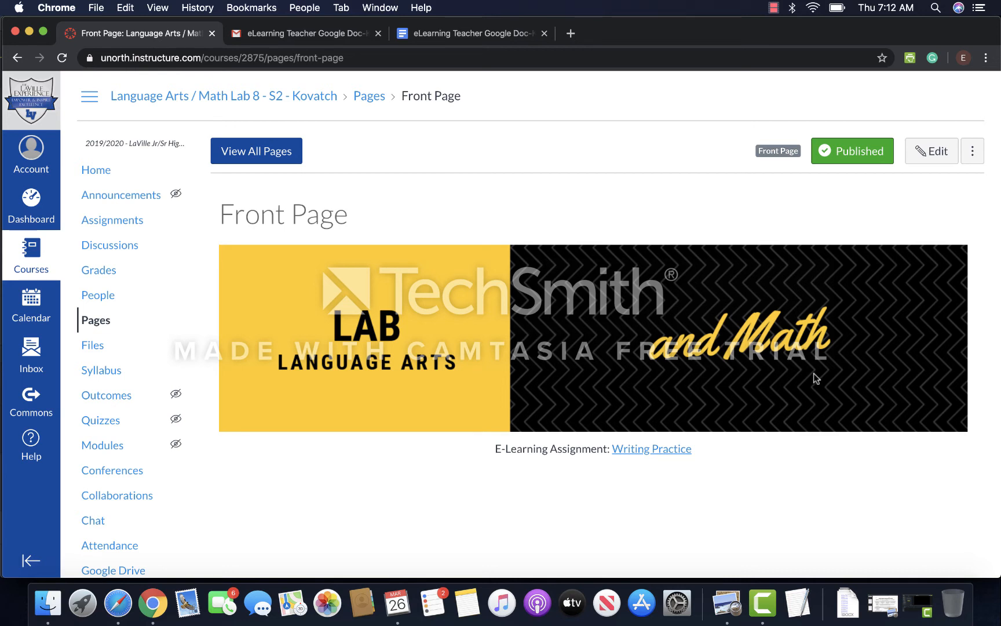
{"action": "mouse_move", "coordinate": [730, 462]}
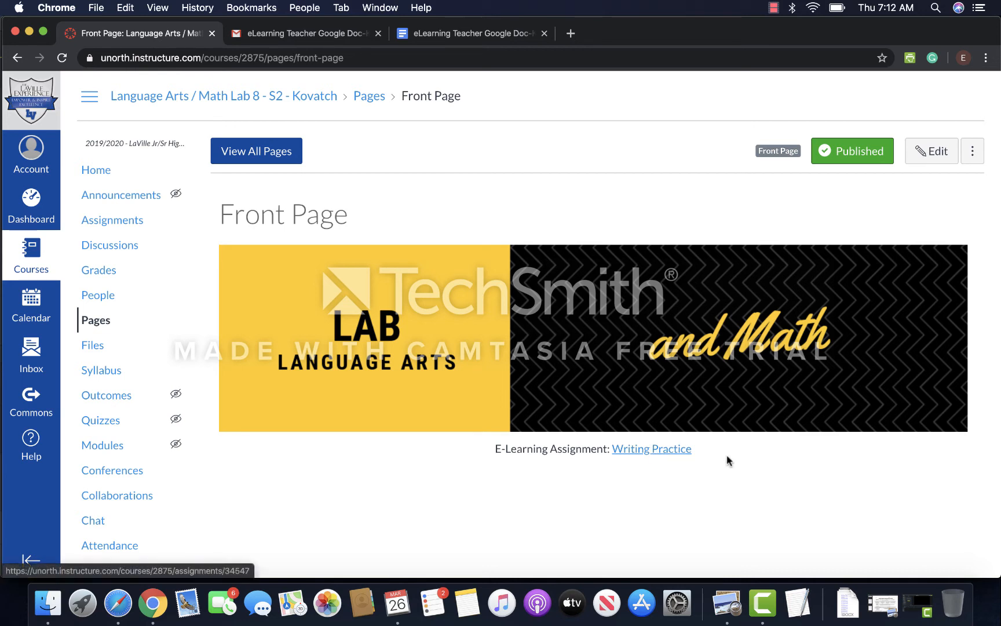
- Follow the 'Writing Practice' link beside E-Learning Assignment on the course Front Page
{"action": "left_click", "coordinate": [651, 449]}
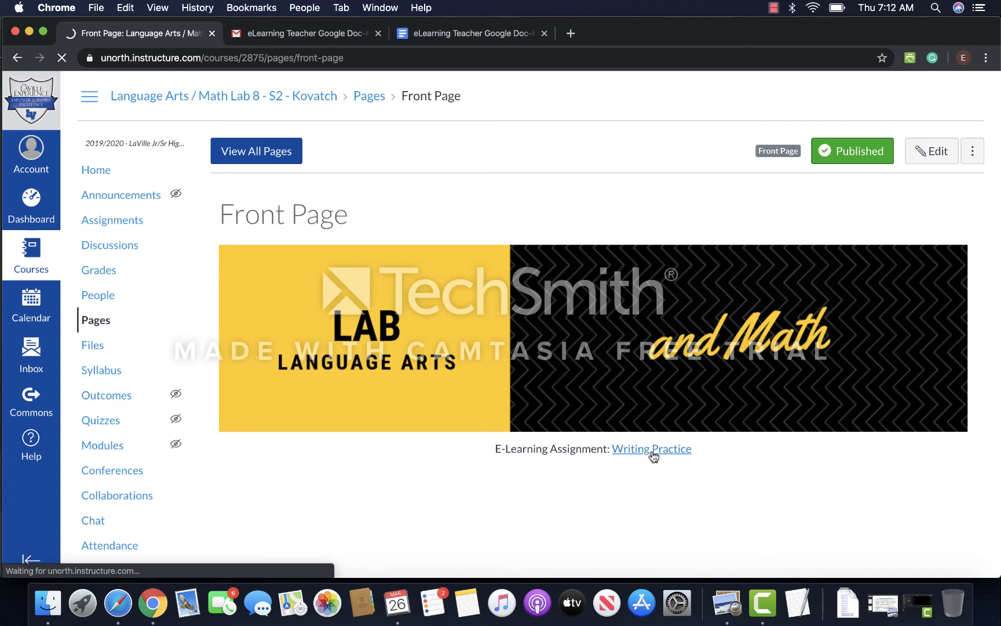
- Click the Writing Practice link again so its assignment page loads with instructions and due dates
{"action": "left_click", "coordinate": [651, 449]}
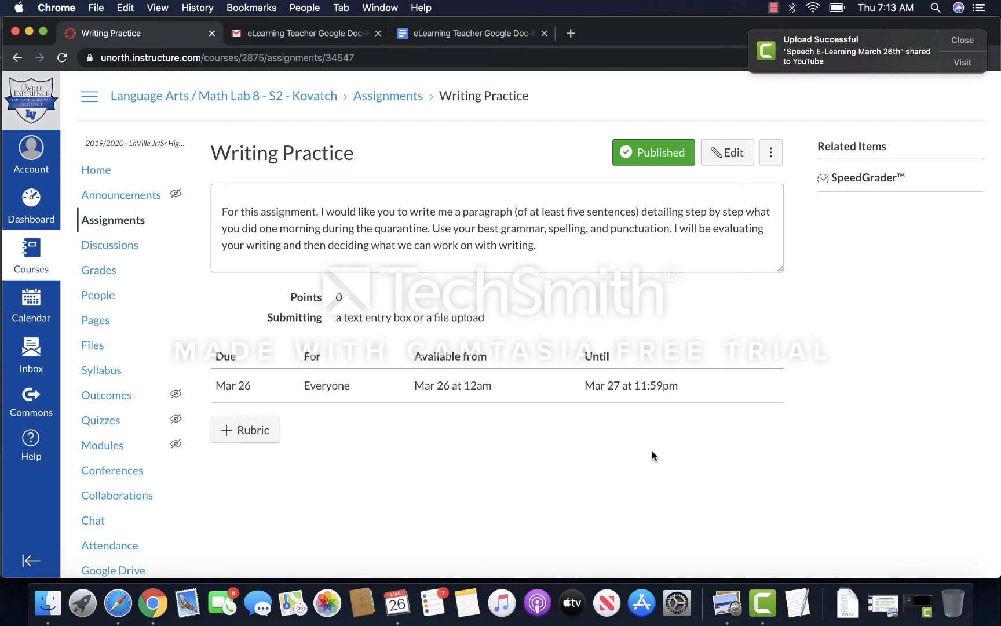
{"action": "mouse_move", "coordinate": [878, 307]}
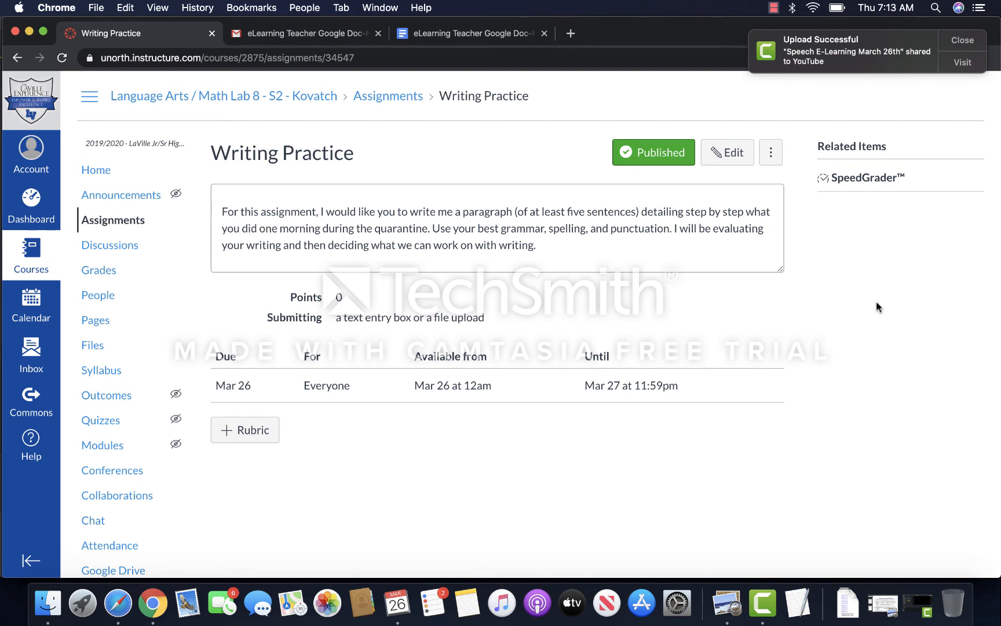